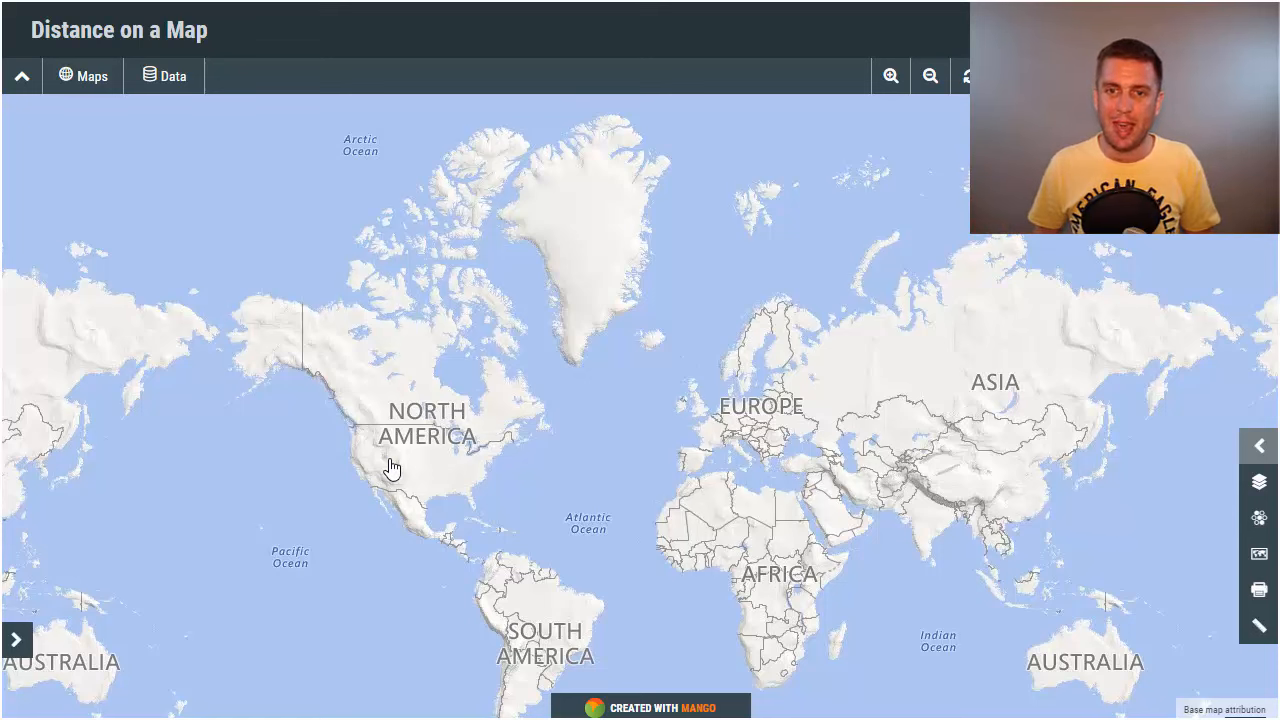
pyautogui.moveTo(862, 497)
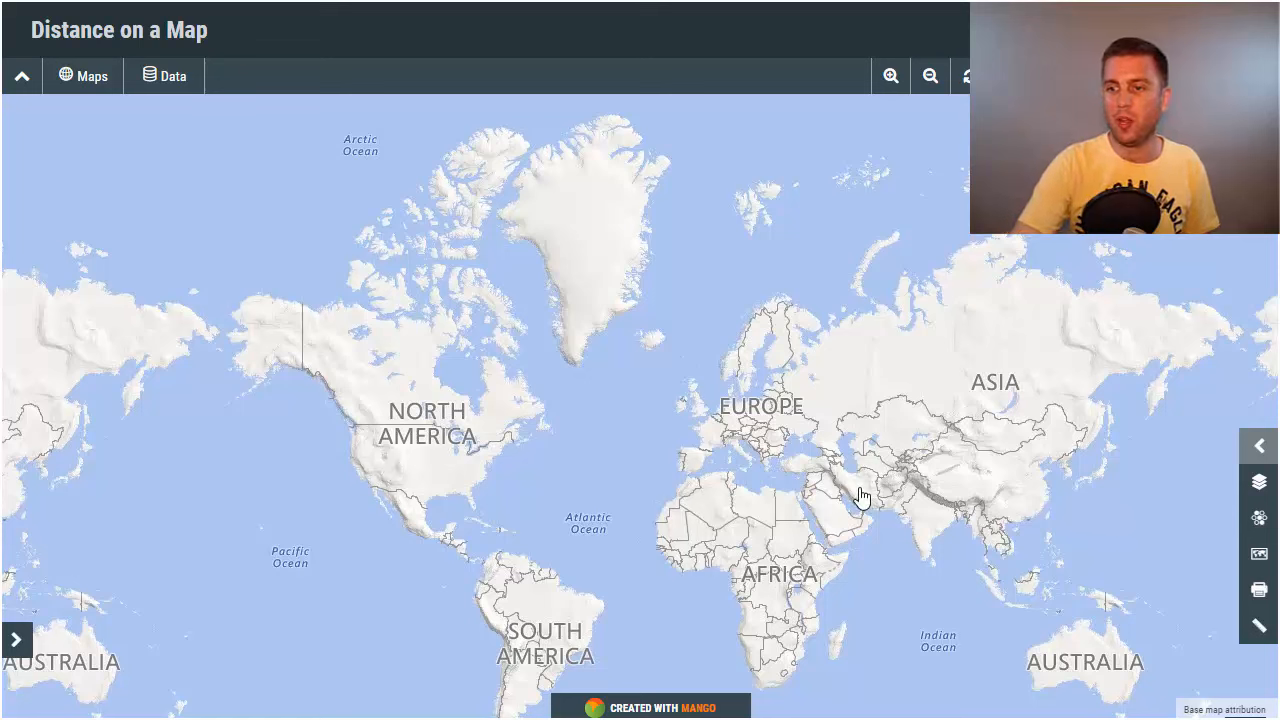
# - Draw a circle query of about 505 km radius over northern Greenland
pyautogui.click(958, 518)
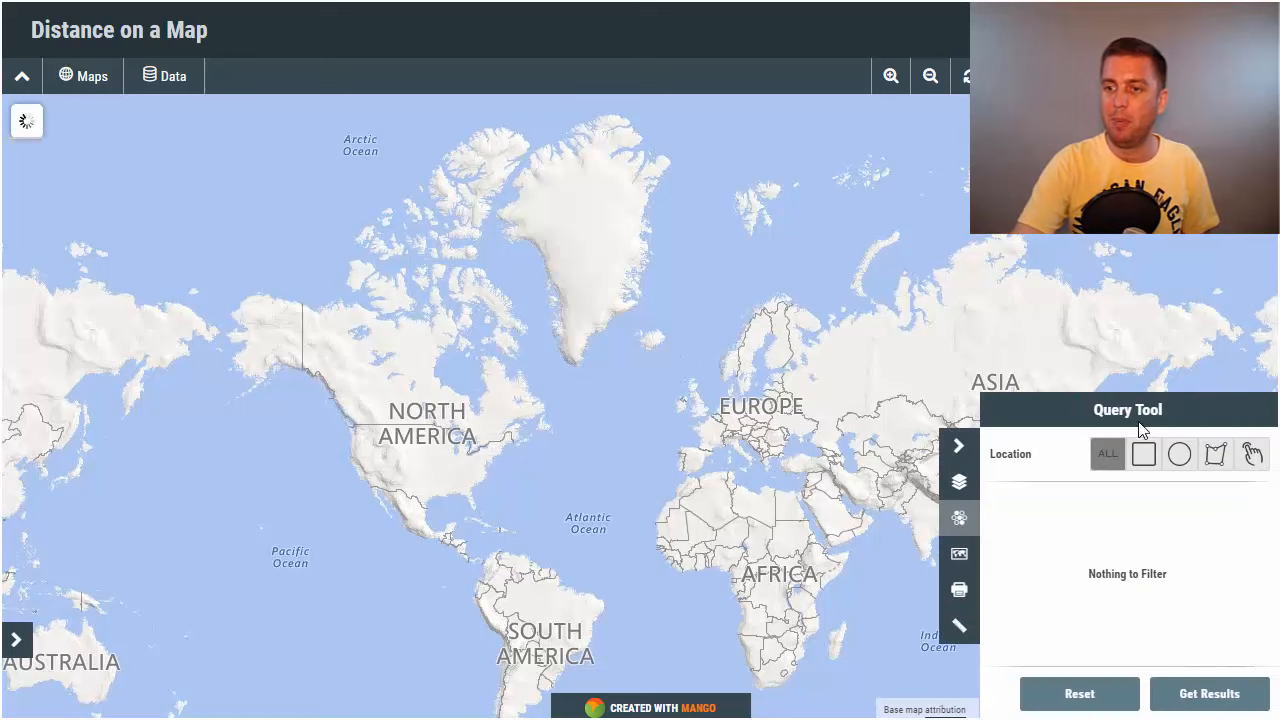
pyautogui.click(1178, 453)
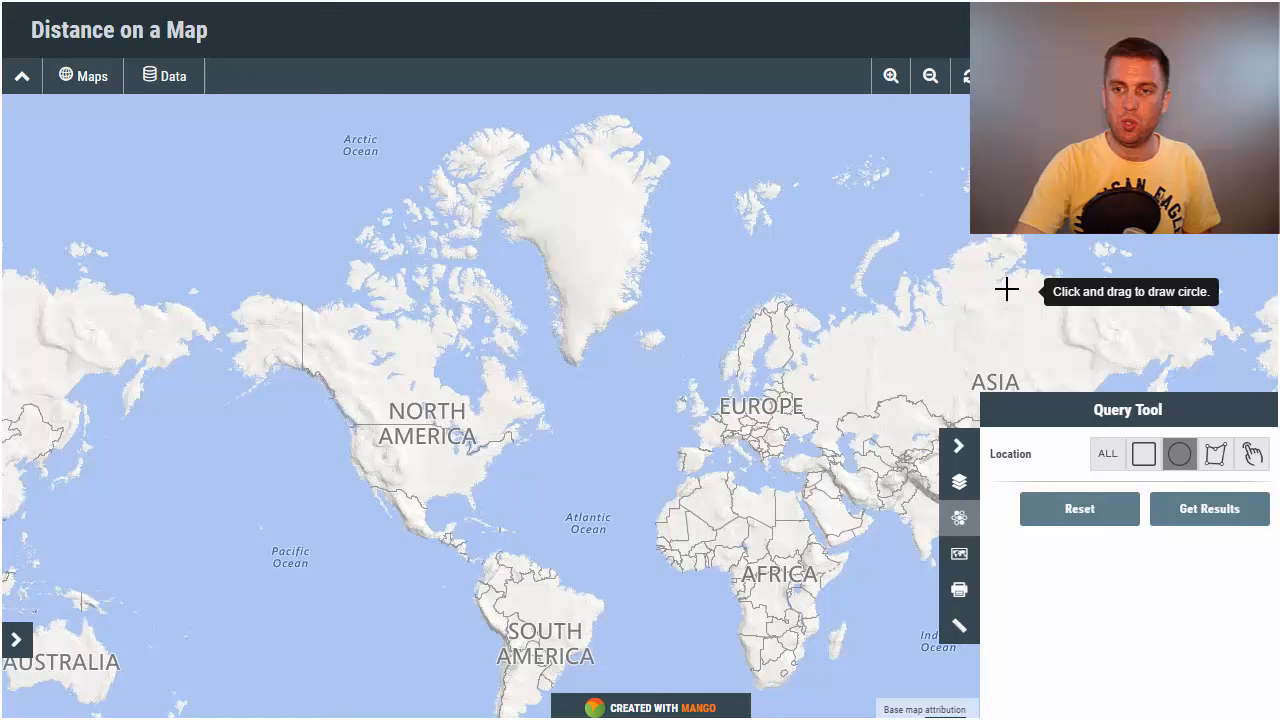
pyautogui.moveTo(570, 198)
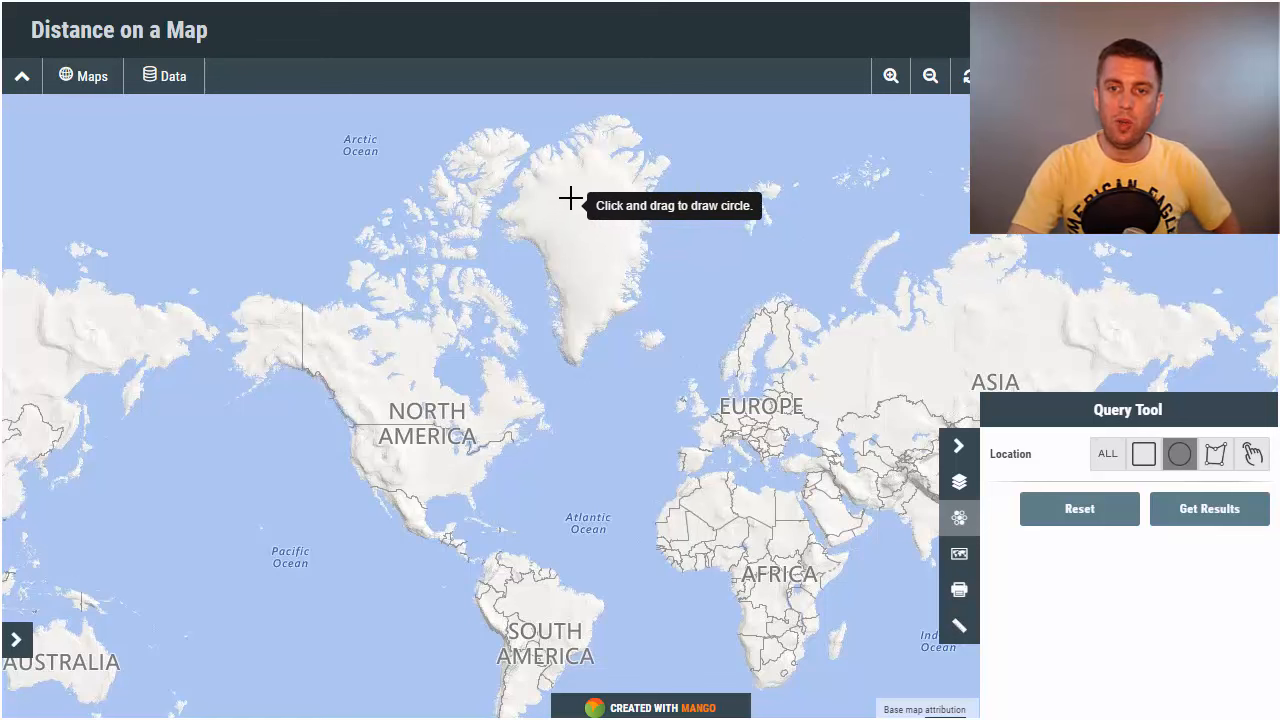
pyautogui.moveTo(570, 198); pyautogui.dragTo(618, 247)
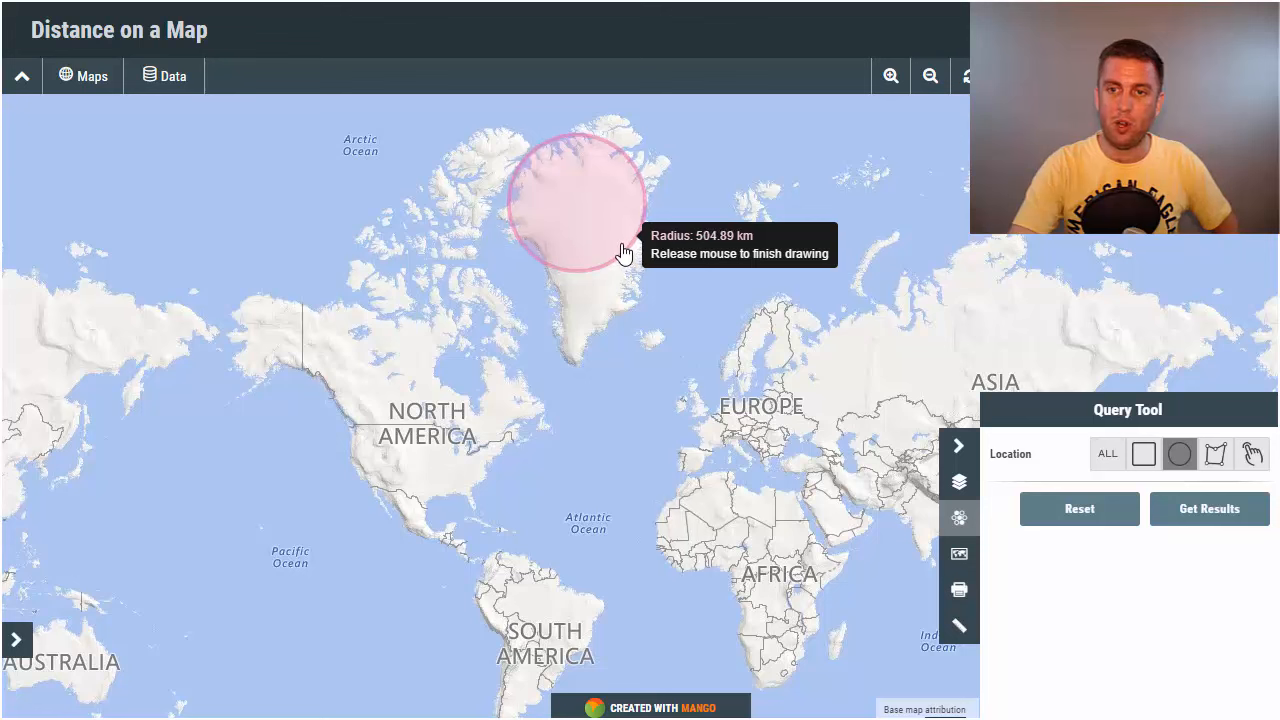
pyautogui.moveTo(622, 250)
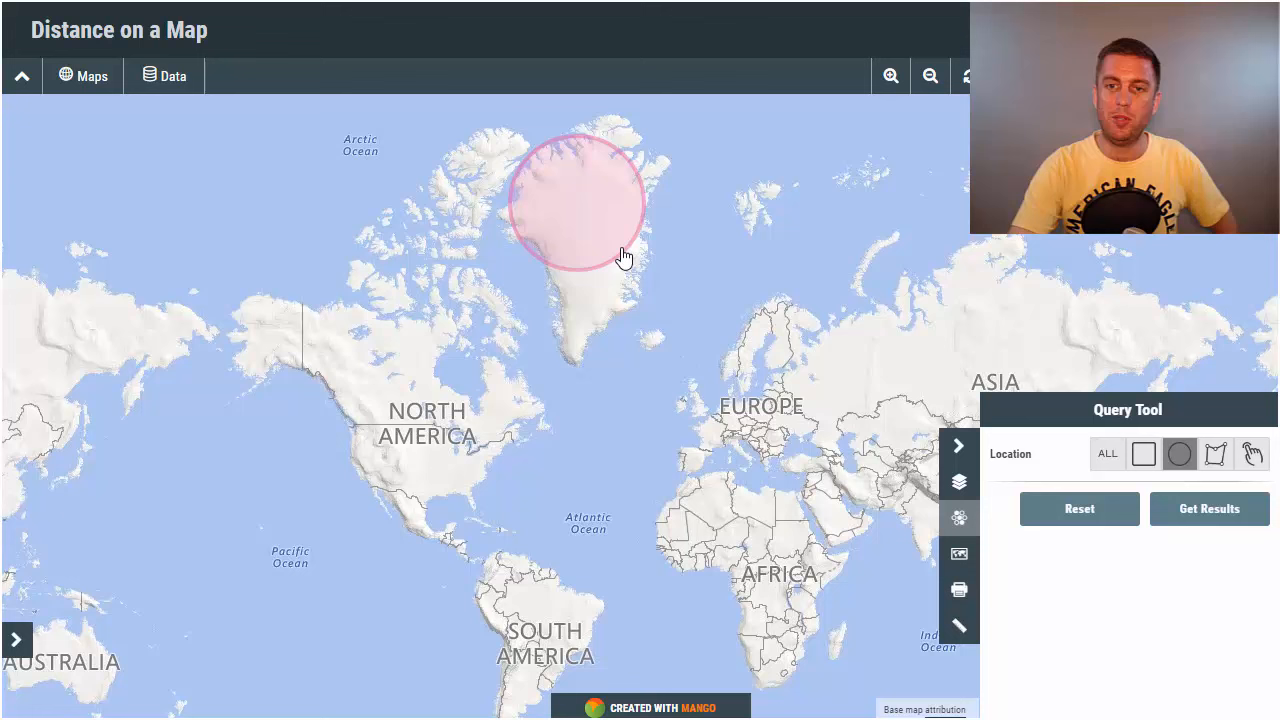
pyautogui.moveTo(618, 263)
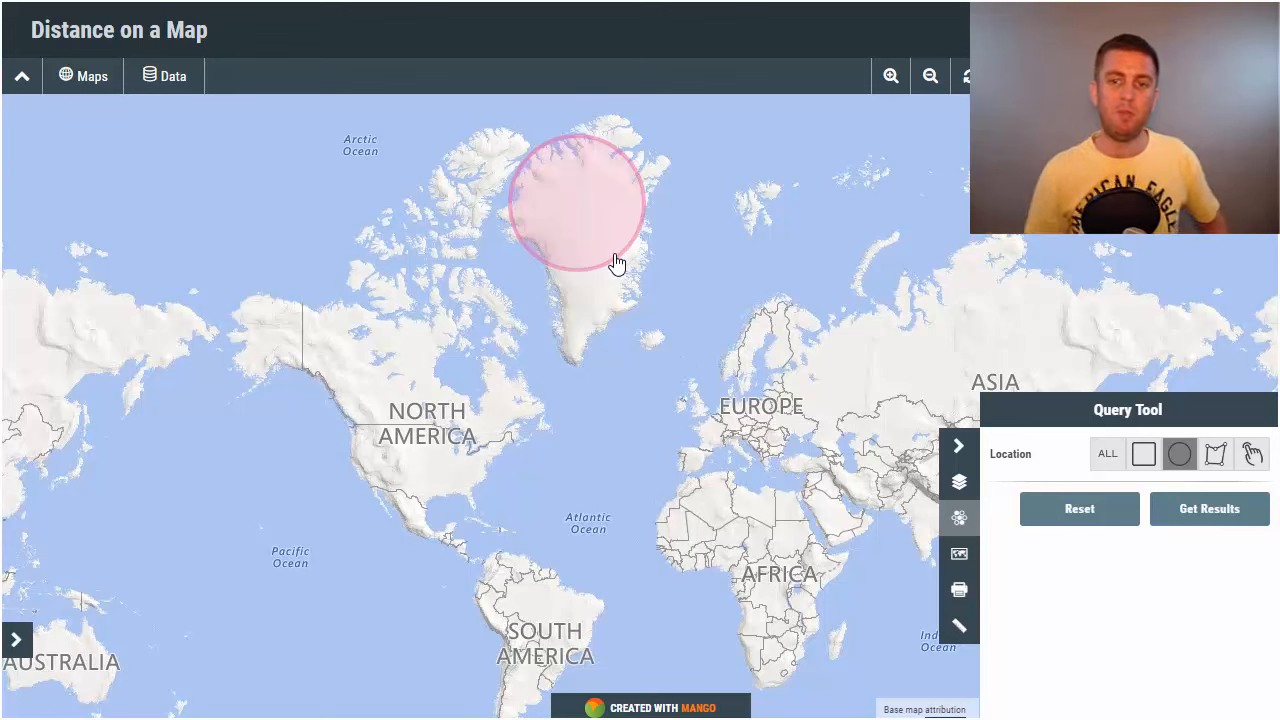
pyautogui.moveTo(620, 253)
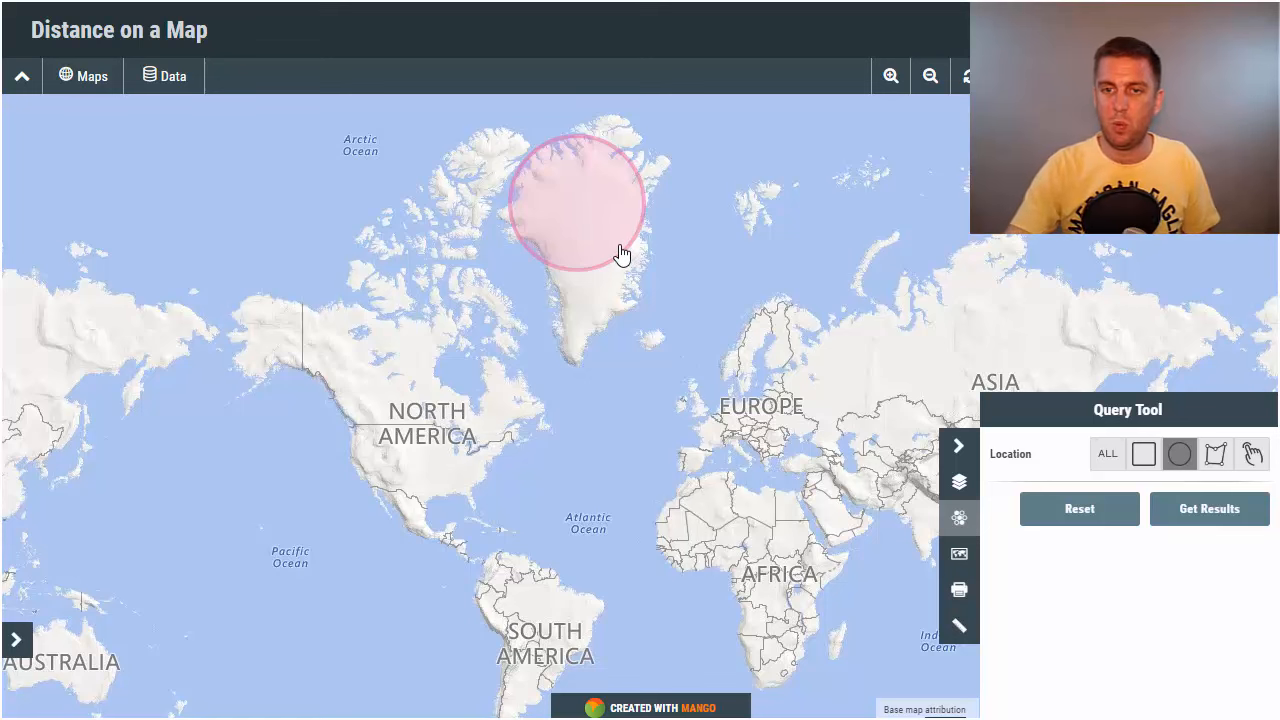
pyautogui.moveTo(1179, 453)
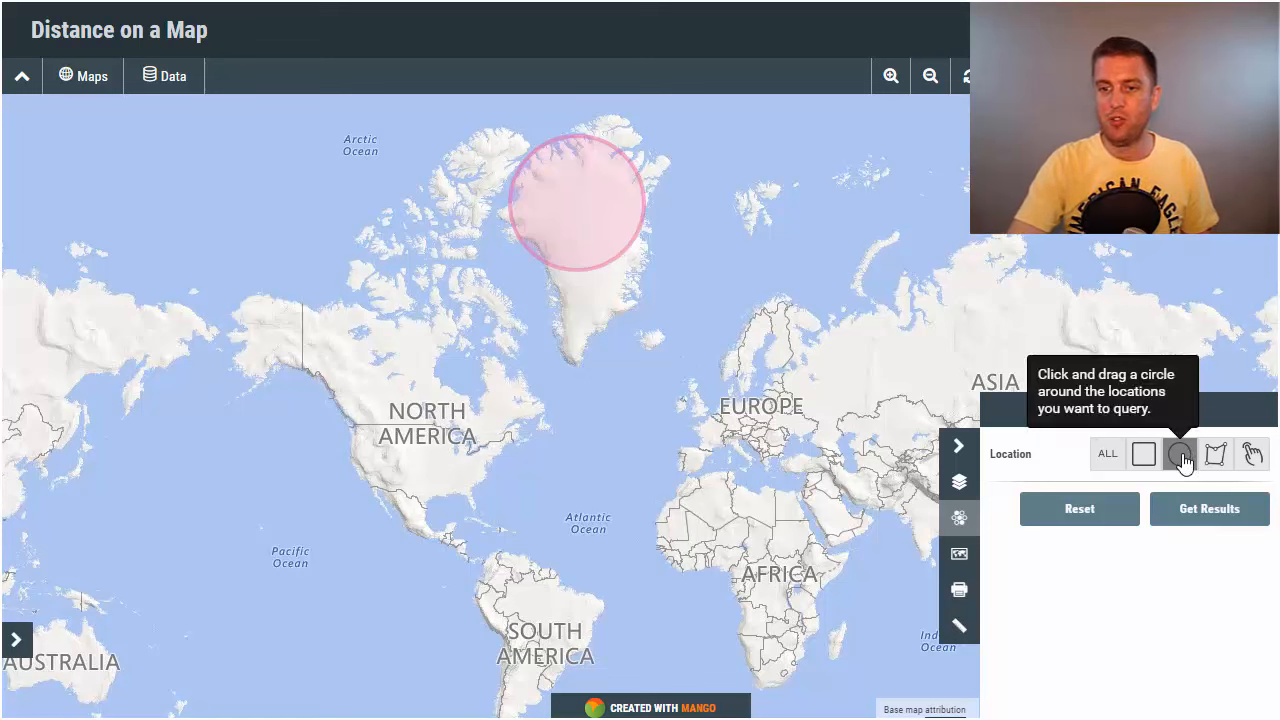
# - Replace the Greenland circle with a ~481 km radius circle in the equatorial Atlantic
pyautogui.click(1179, 453)
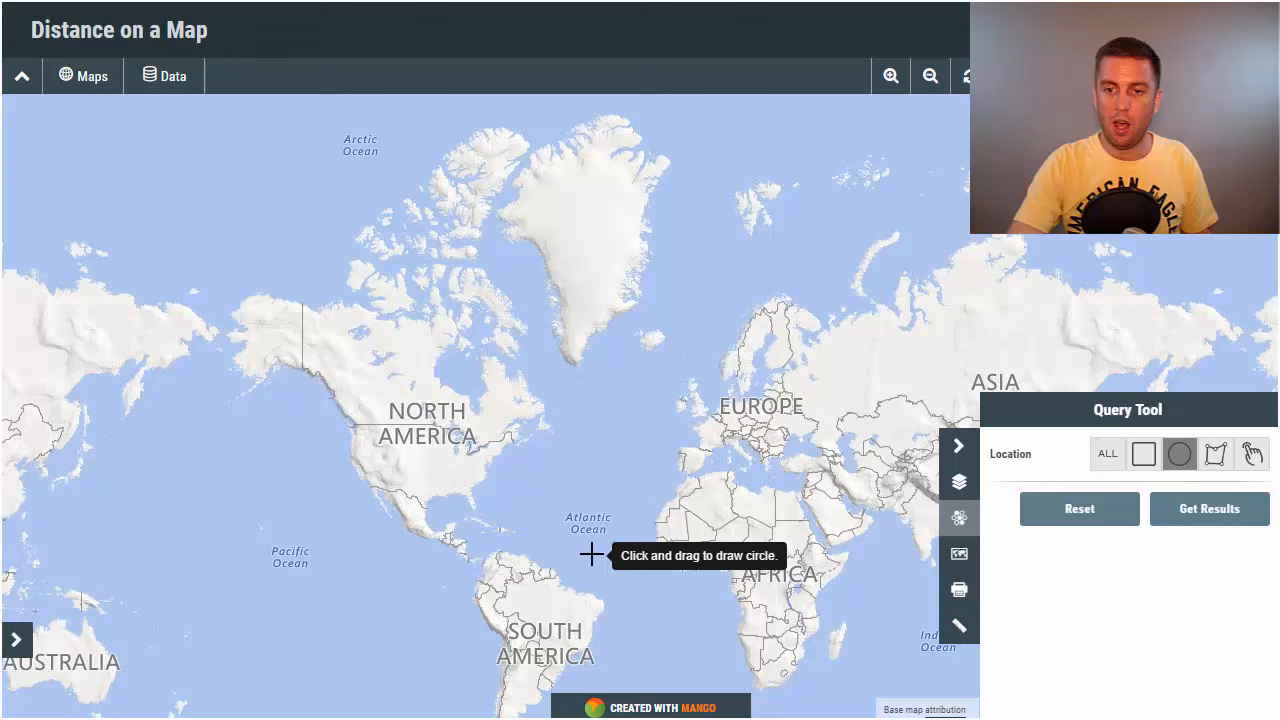
pyautogui.moveTo(590, 555); pyautogui.dragTo(595, 550)
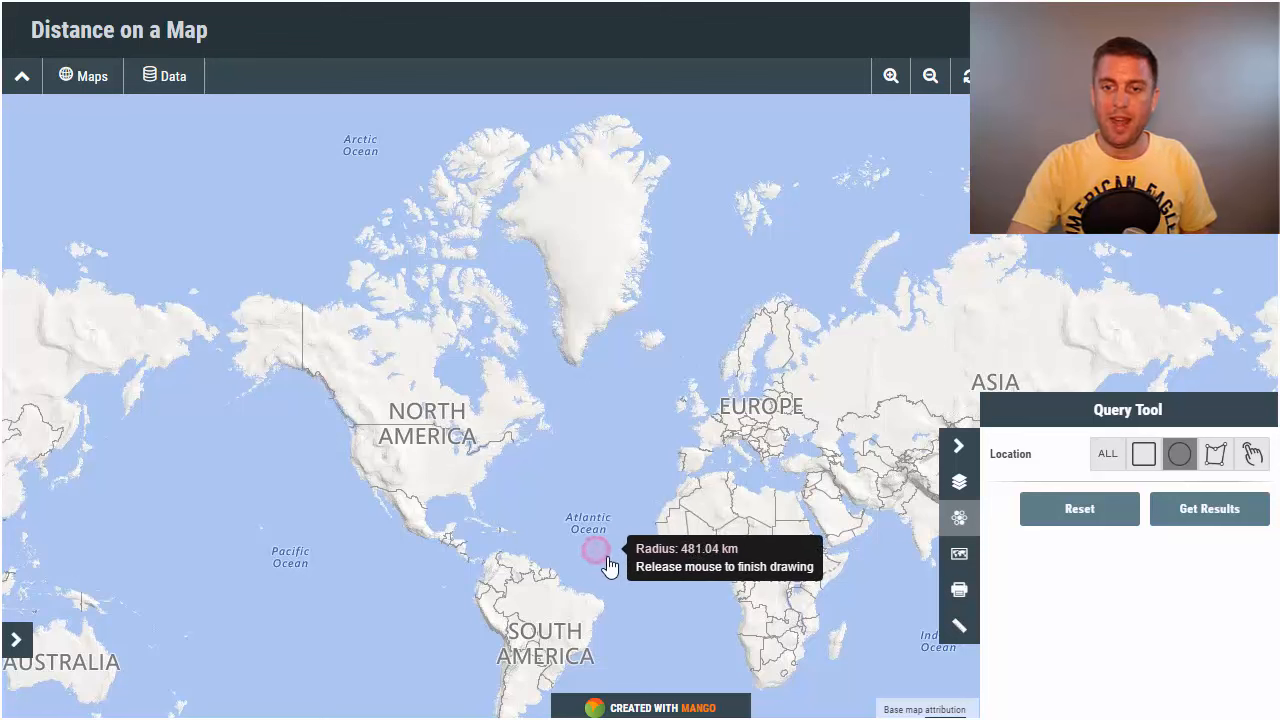
pyautogui.moveTo(596, 550)
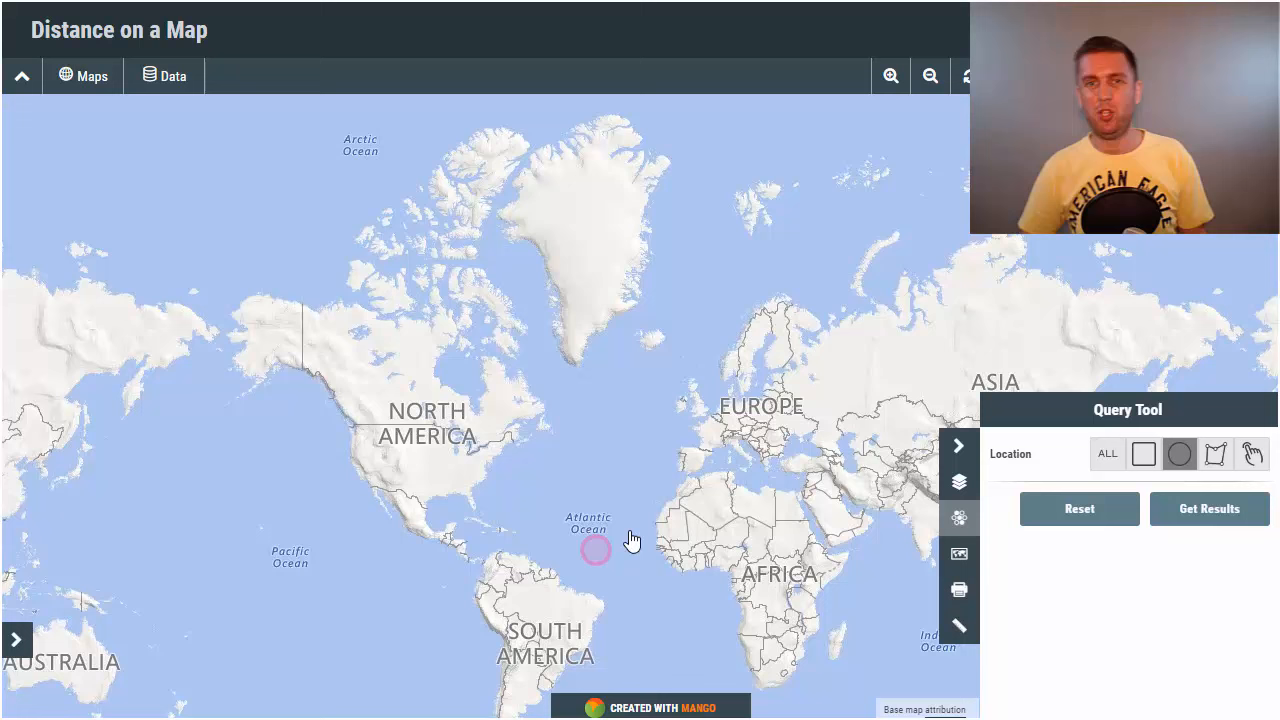
pyautogui.moveTo(673, 493)
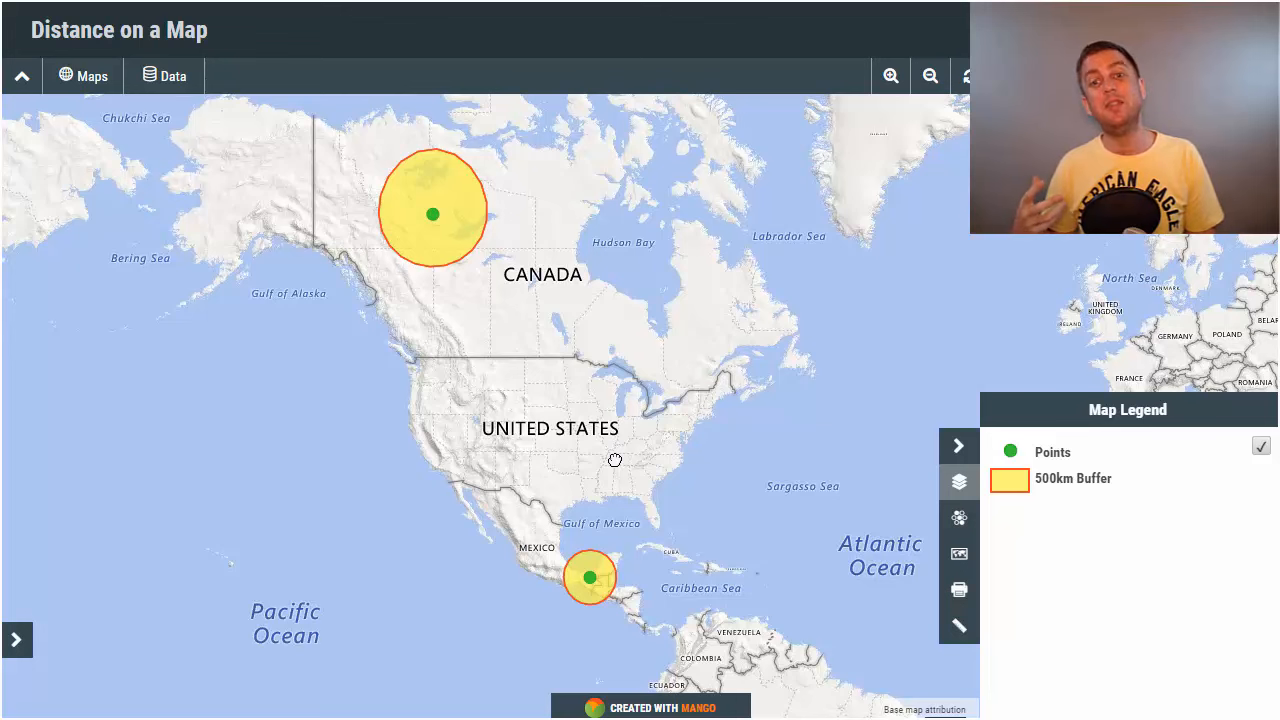
pyautogui.moveTo(600, 245)
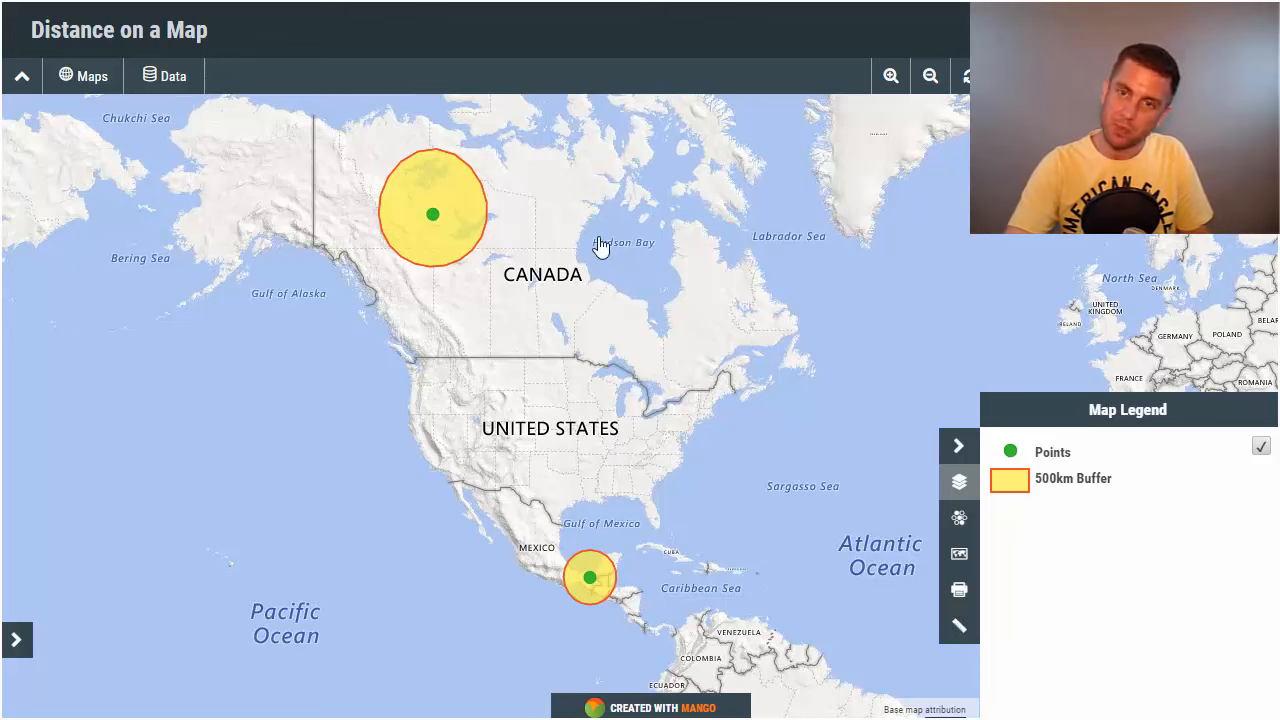
pyautogui.moveTo(437, 218)
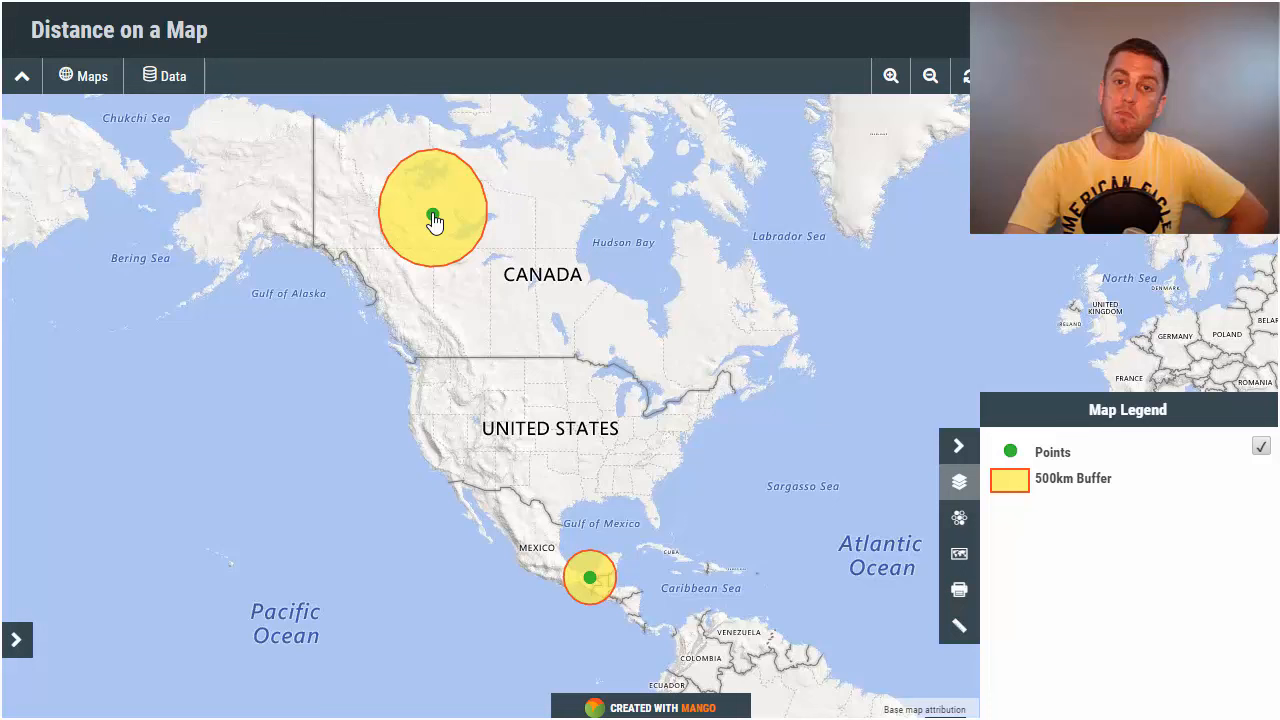
pyautogui.moveTo(443, 268)
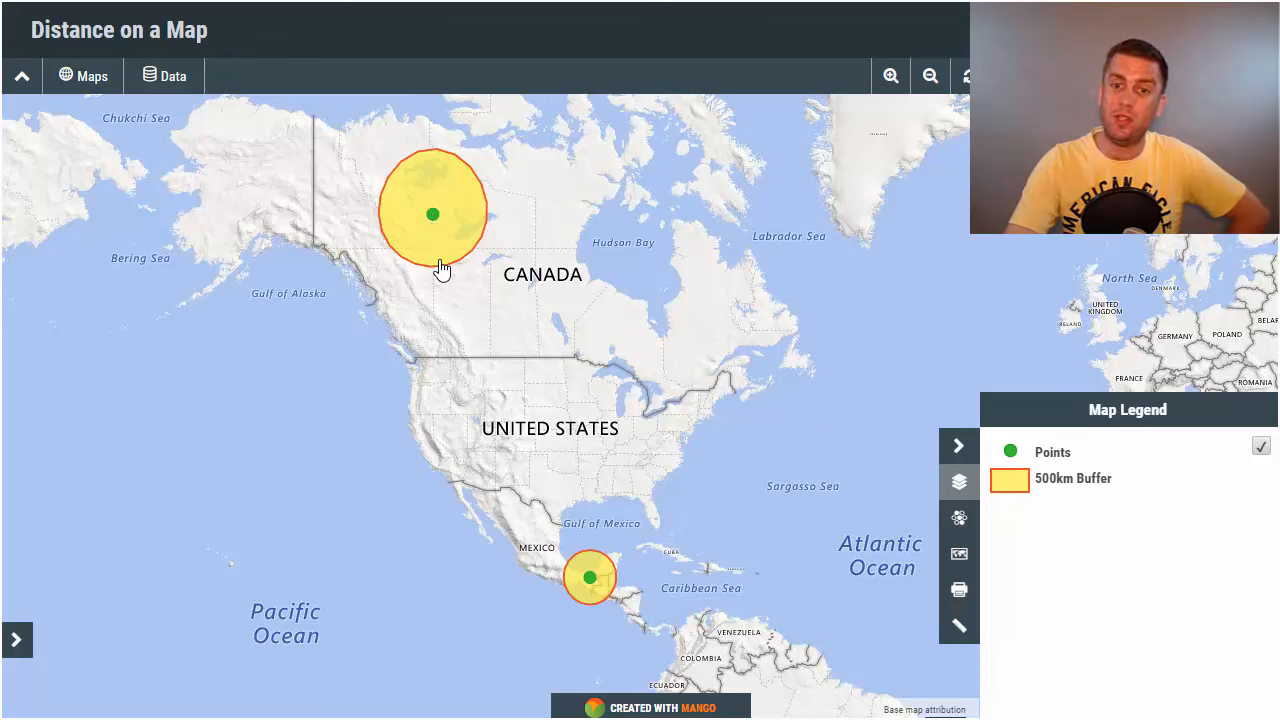
pyautogui.moveTo(810, 358)
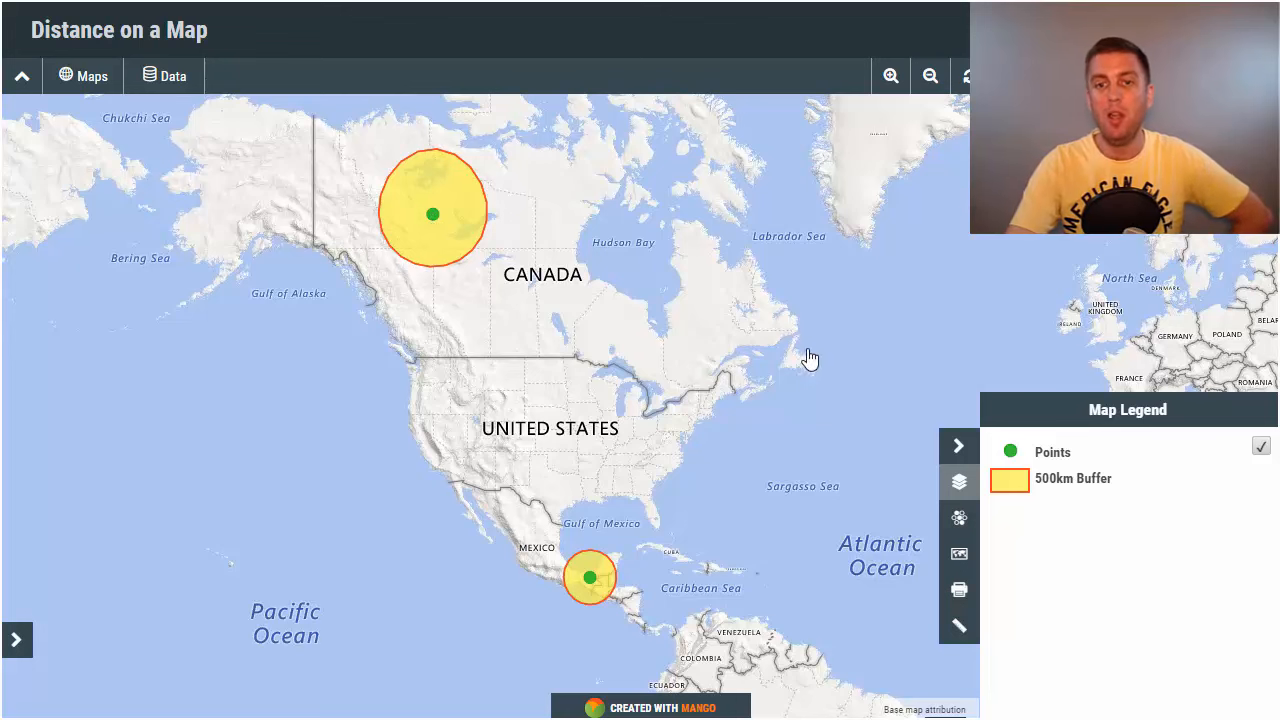
pyautogui.moveTo(437, 177)
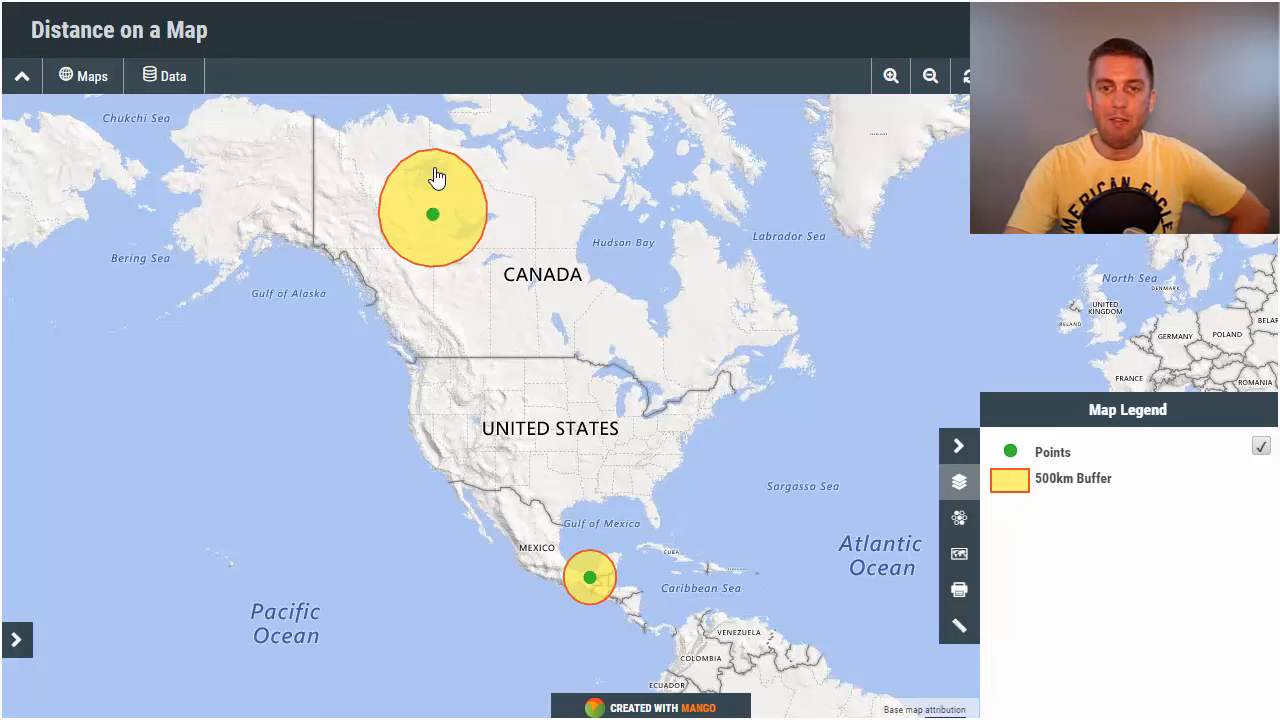
pyautogui.moveTo(433, 277)
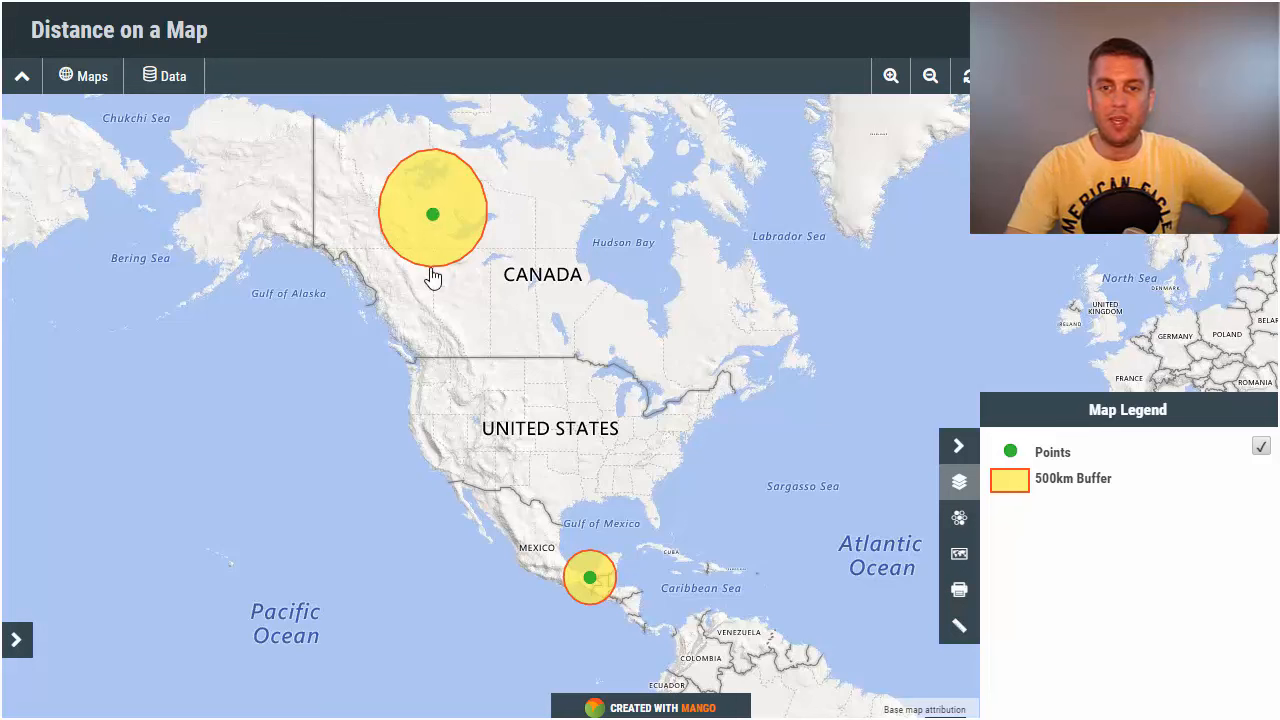
pyautogui.moveTo(478, 253)
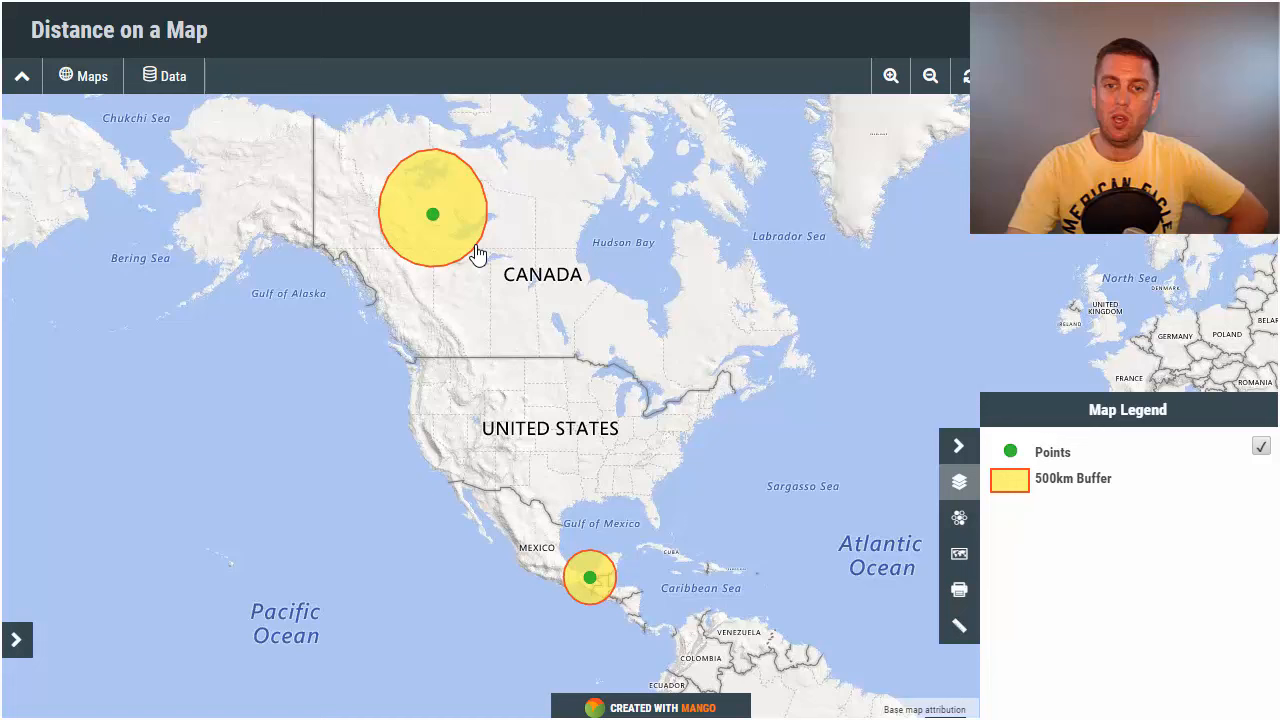
pyautogui.moveTo(480, 268)
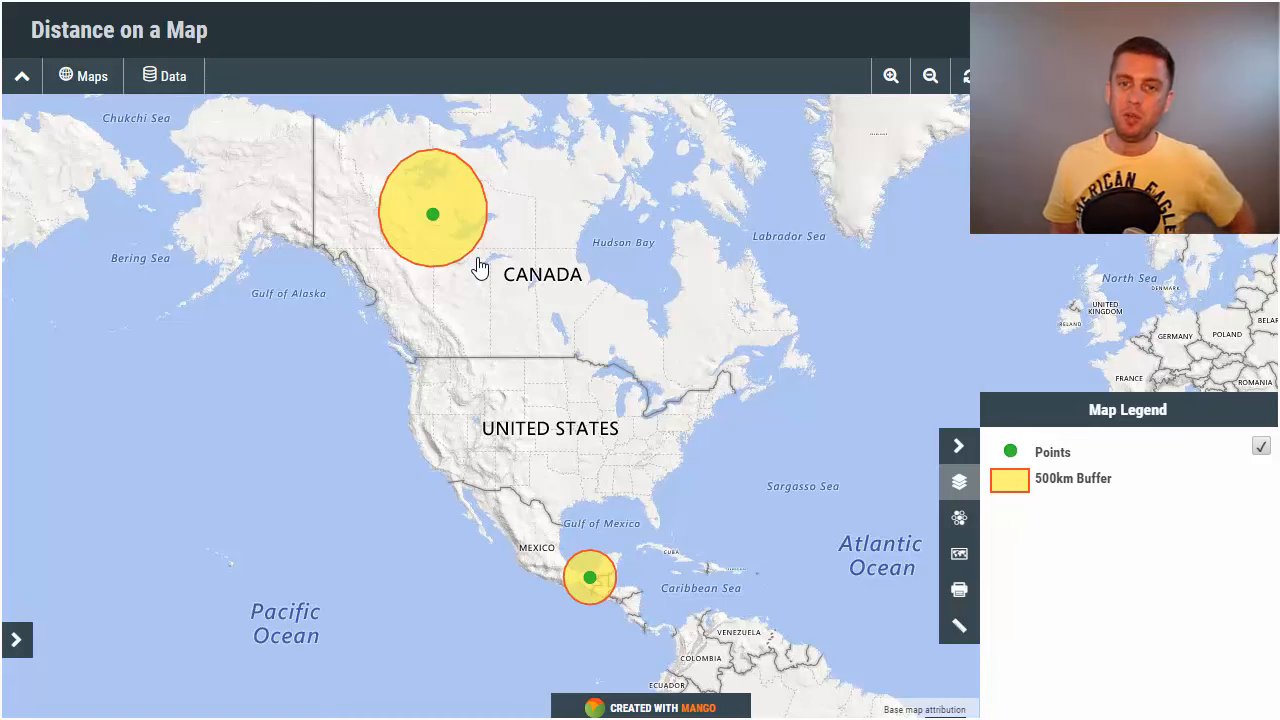